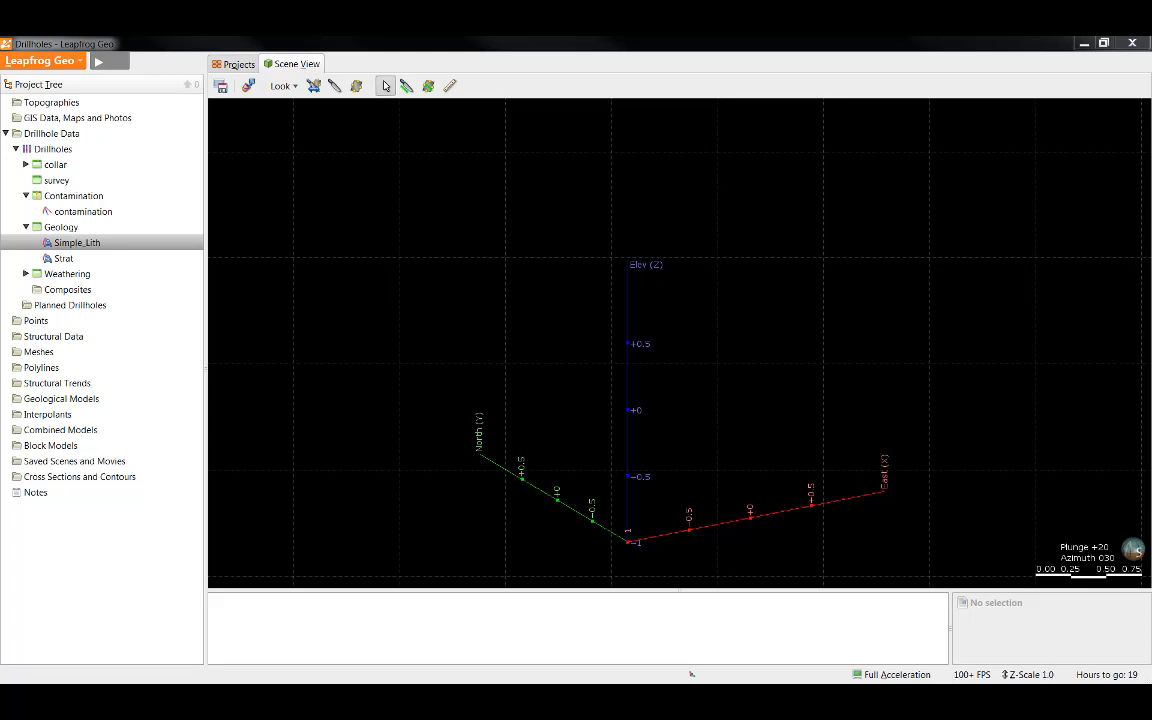
Import the Assays file as a Drillholes interval table with Au as Numeric.
click(77, 242)
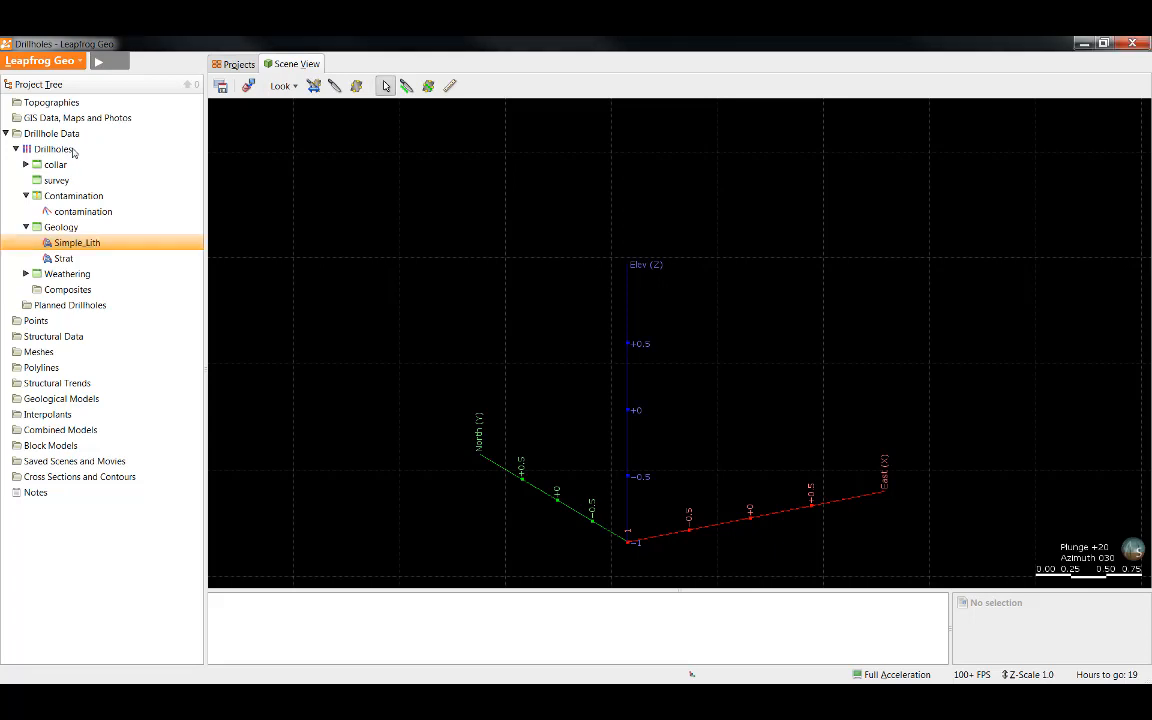
click(53, 148)
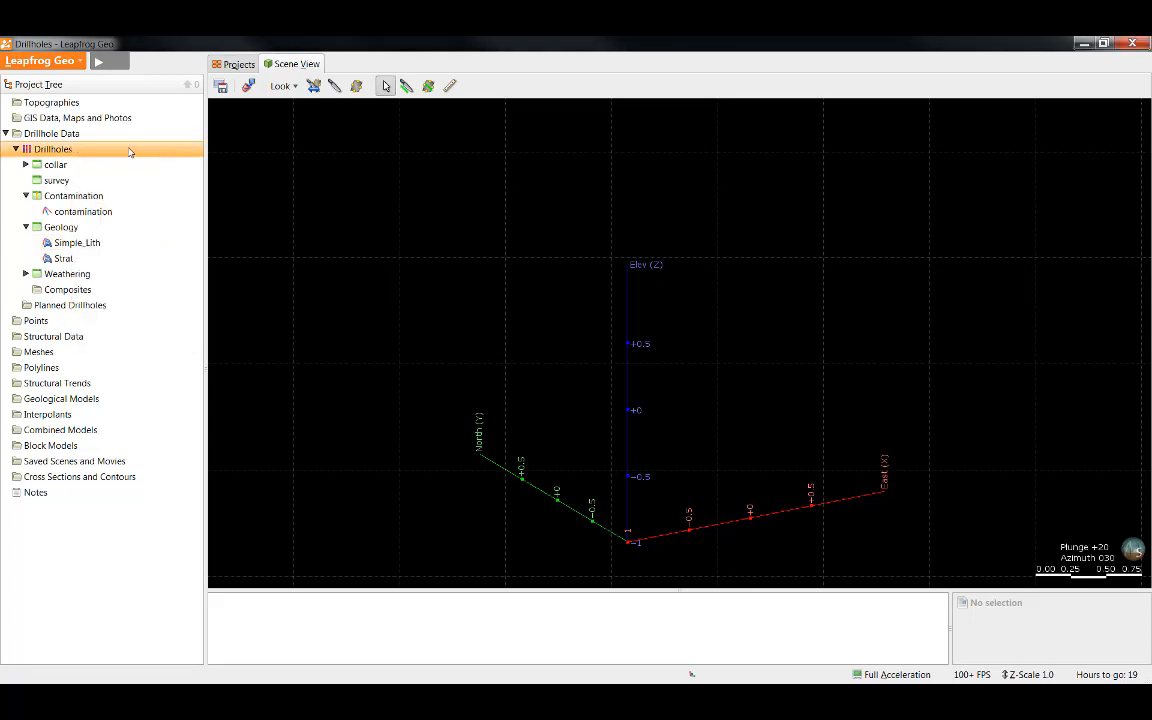
right_click(53, 149)
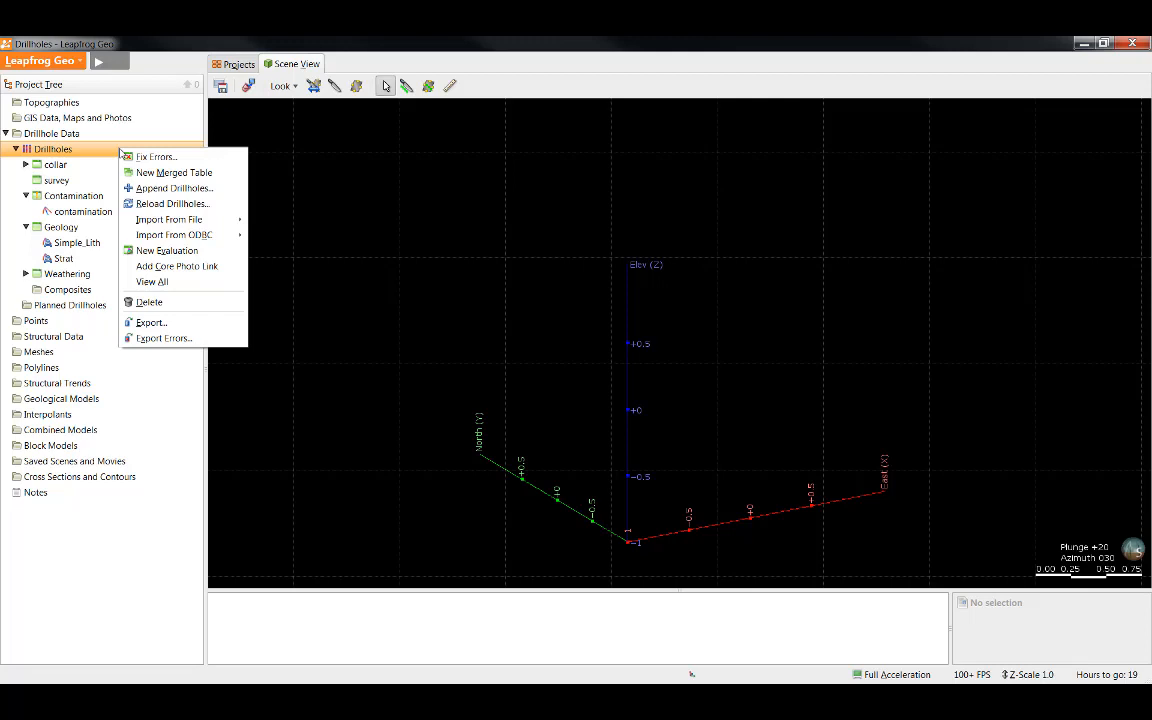
mouse_move(156, 157)
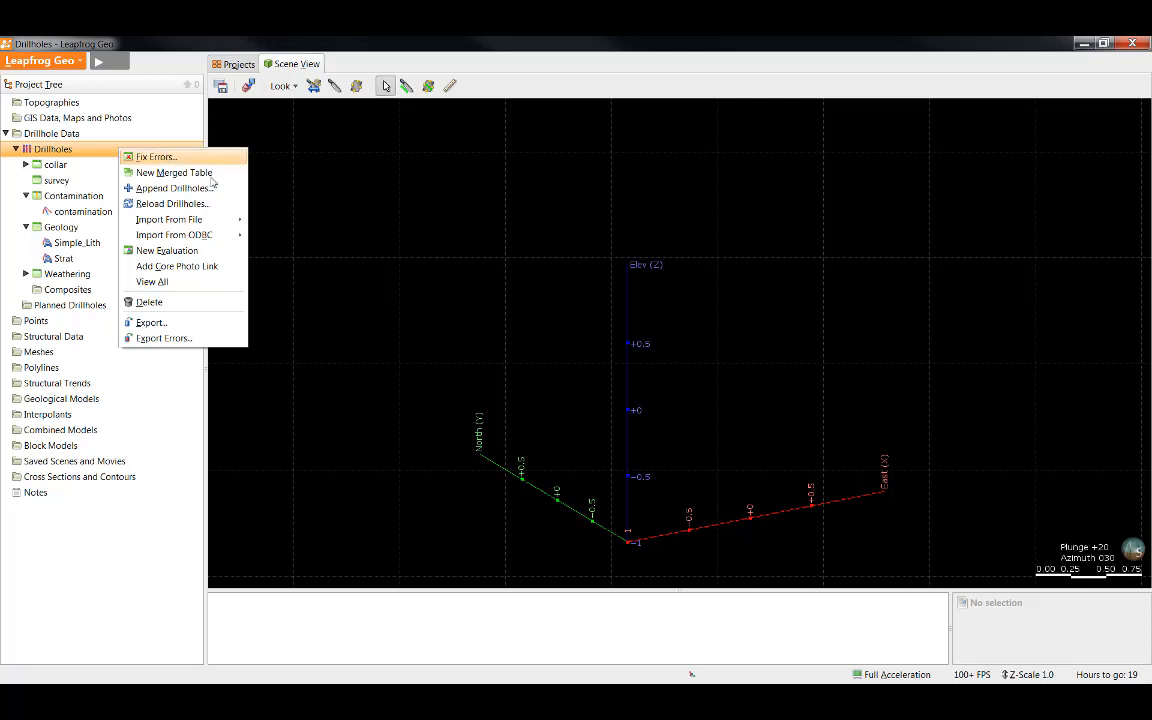
mouse_move(169, 219)
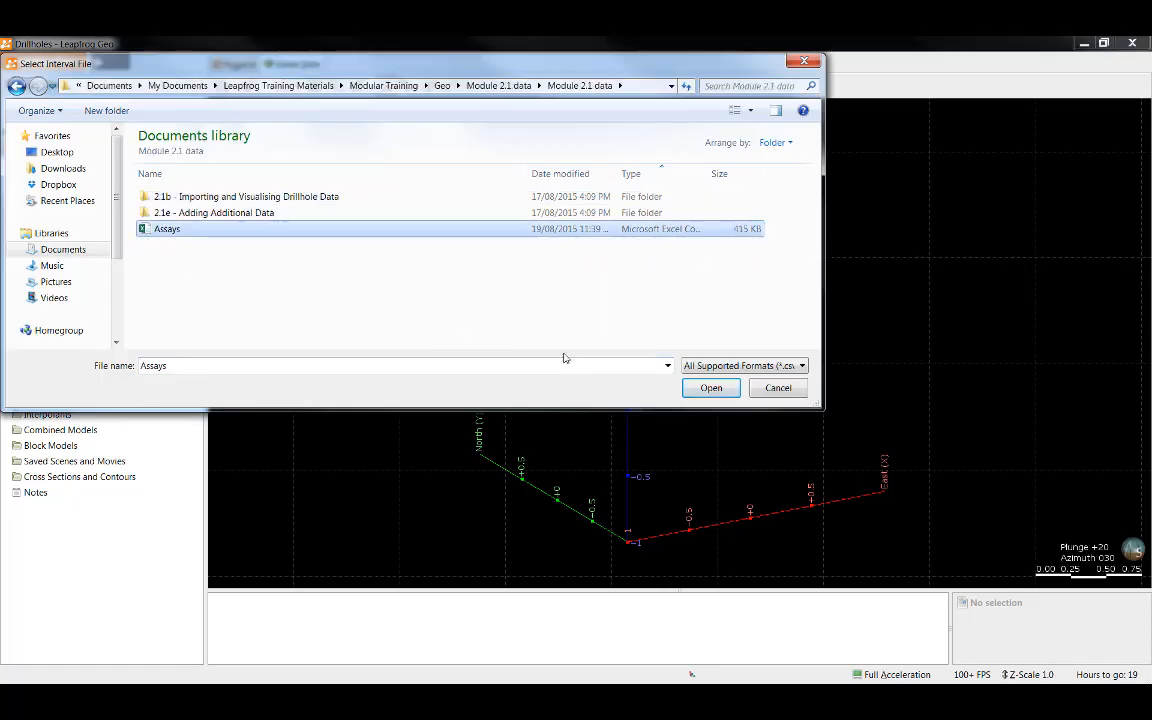
click(710, 387)
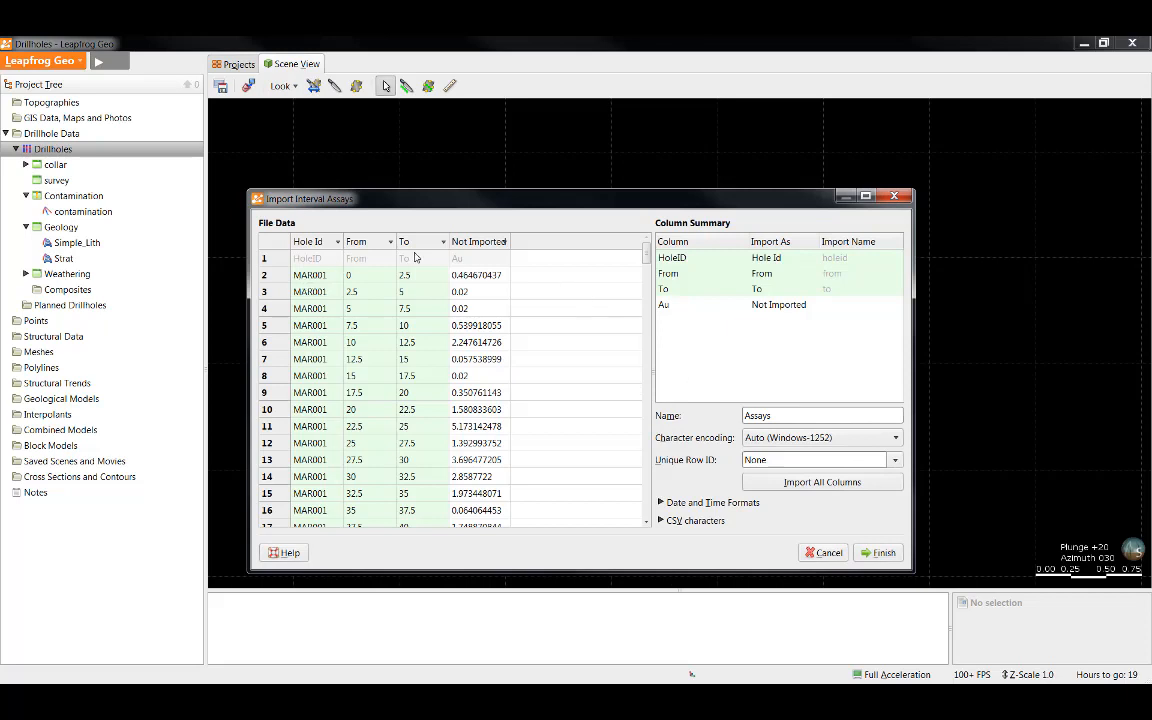
mouse_move(503, 245)
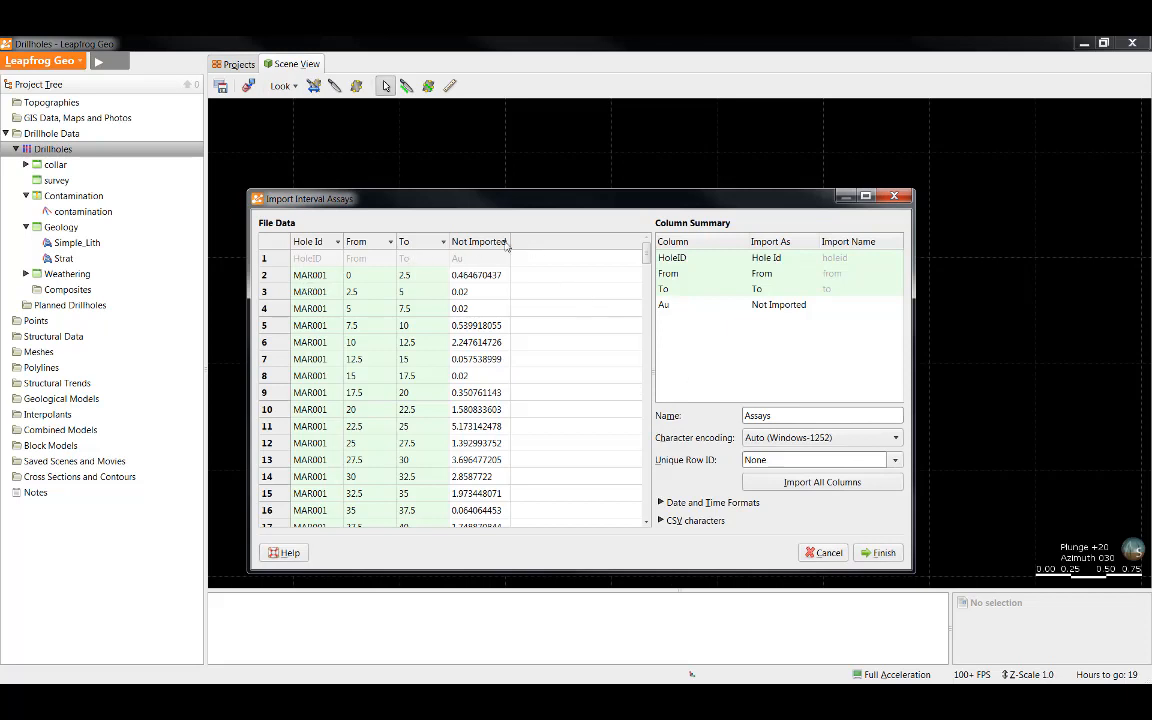
click(478, 241)
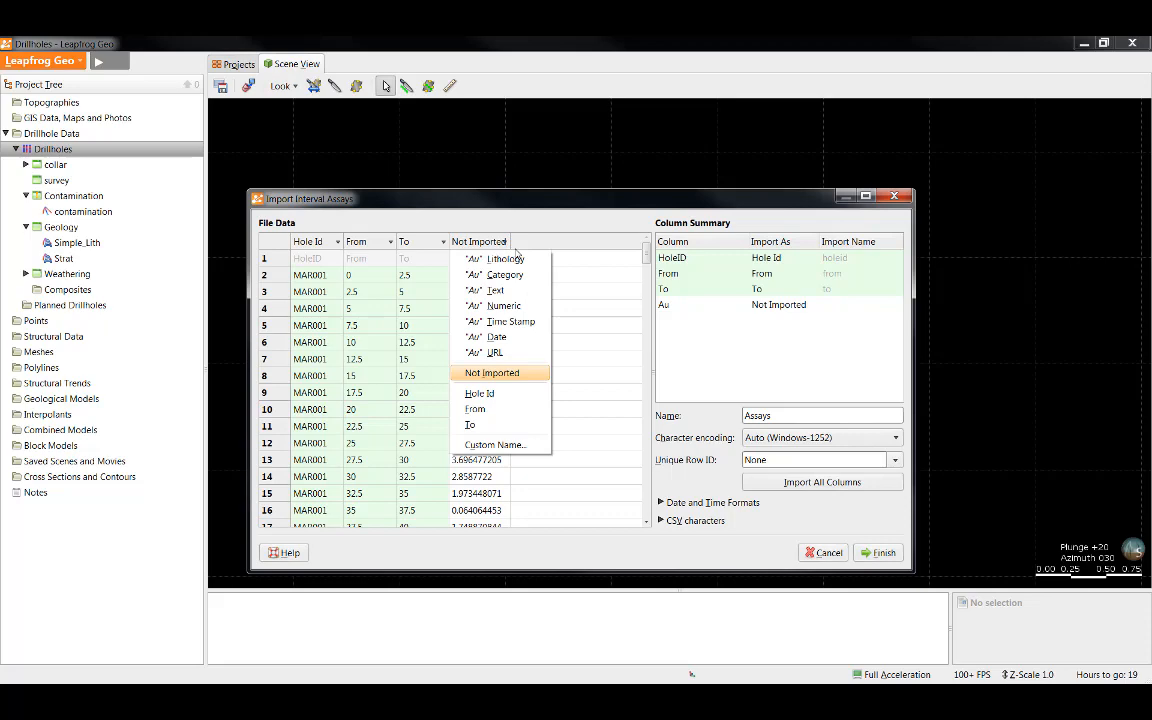
click(504, 305)
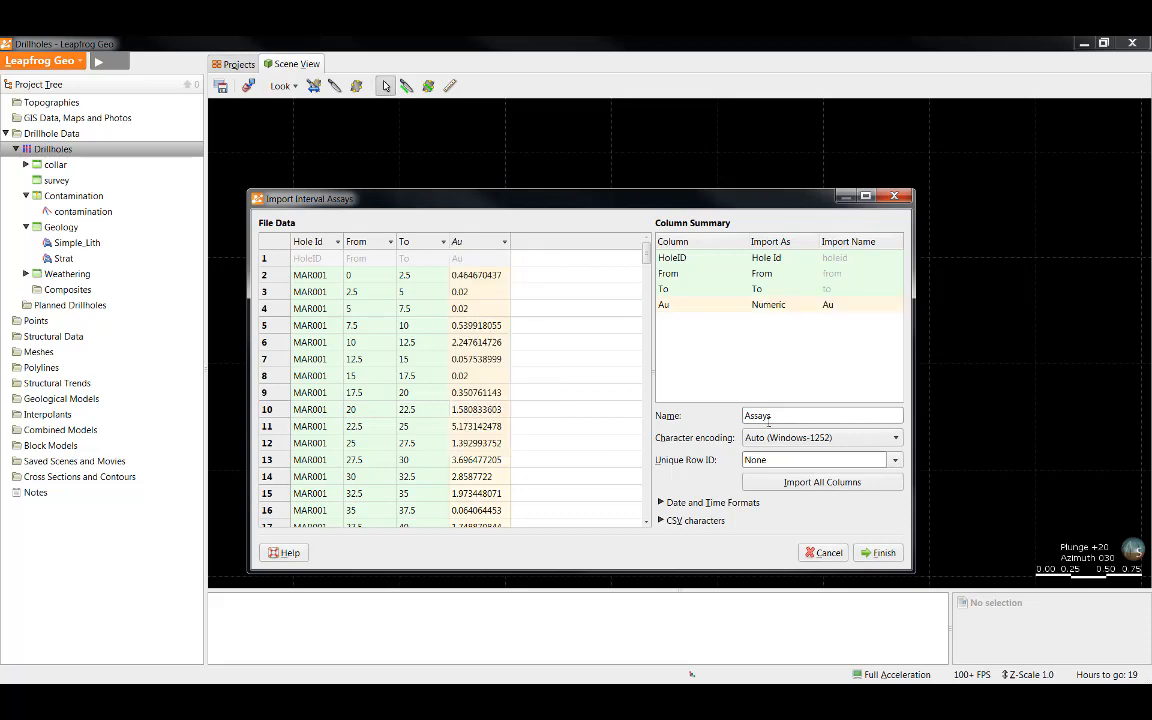
click(878, 552)
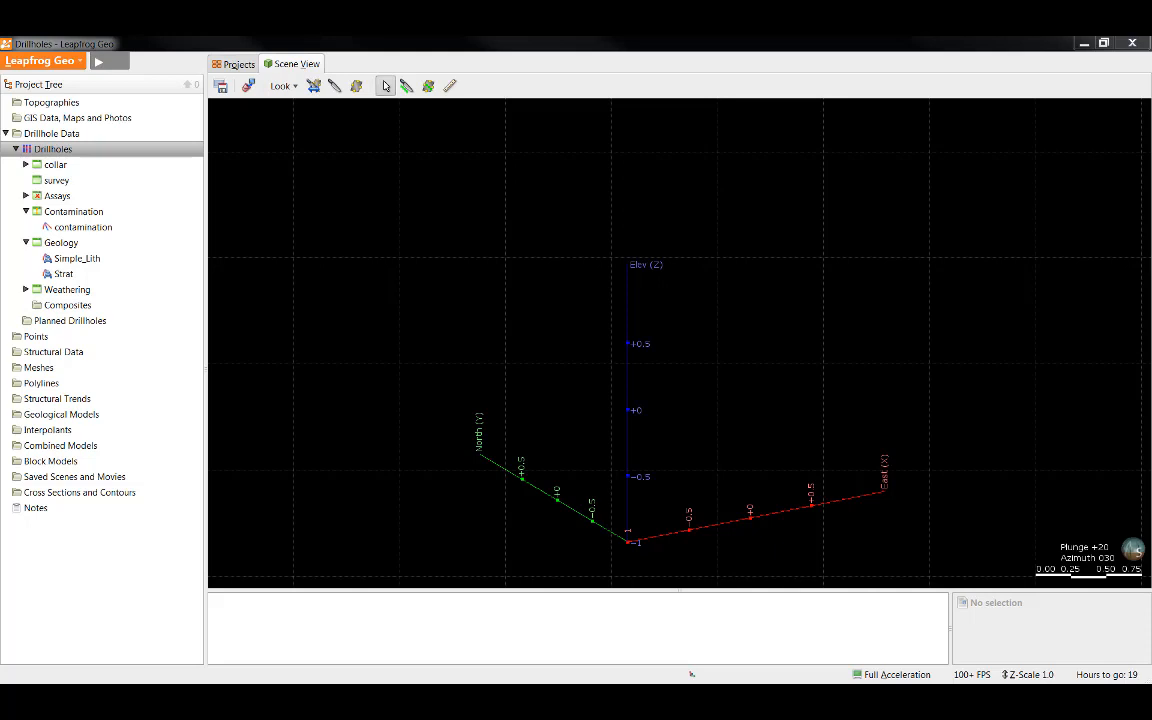
mouse_move(270, 108)
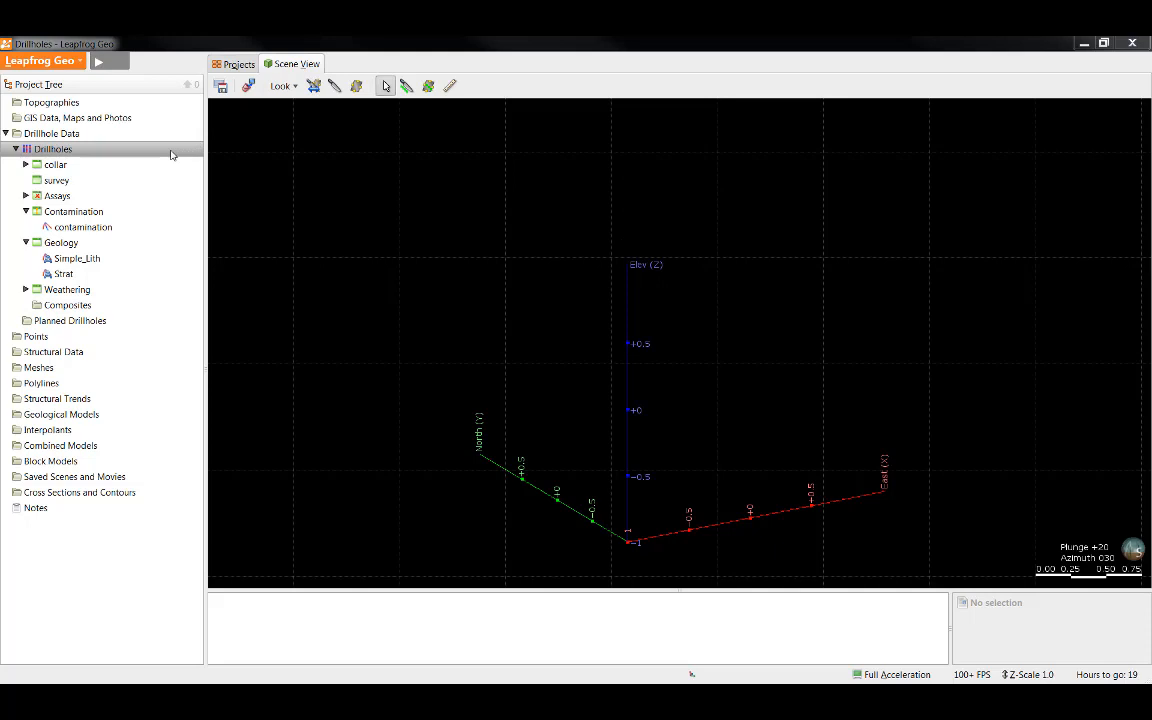
mouse_move(110, 154)
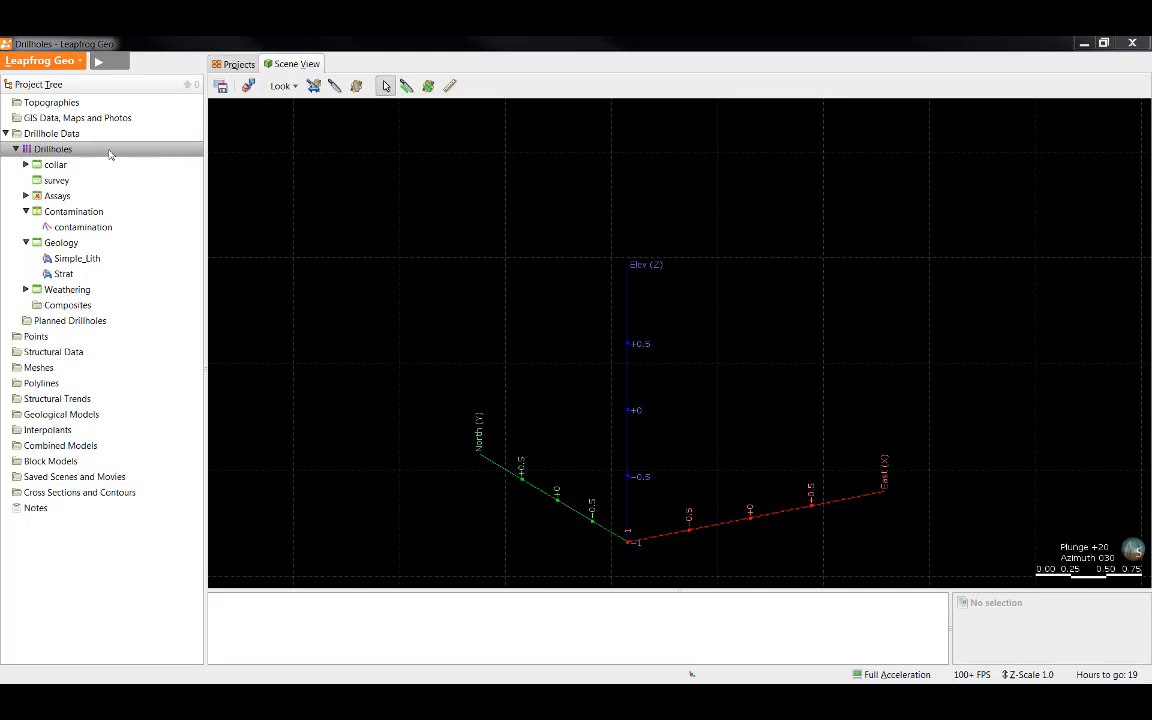
Set up appending MRV Campaign collars and surveys, adding Geology and Weathering interval files.
right_click(53, 149)
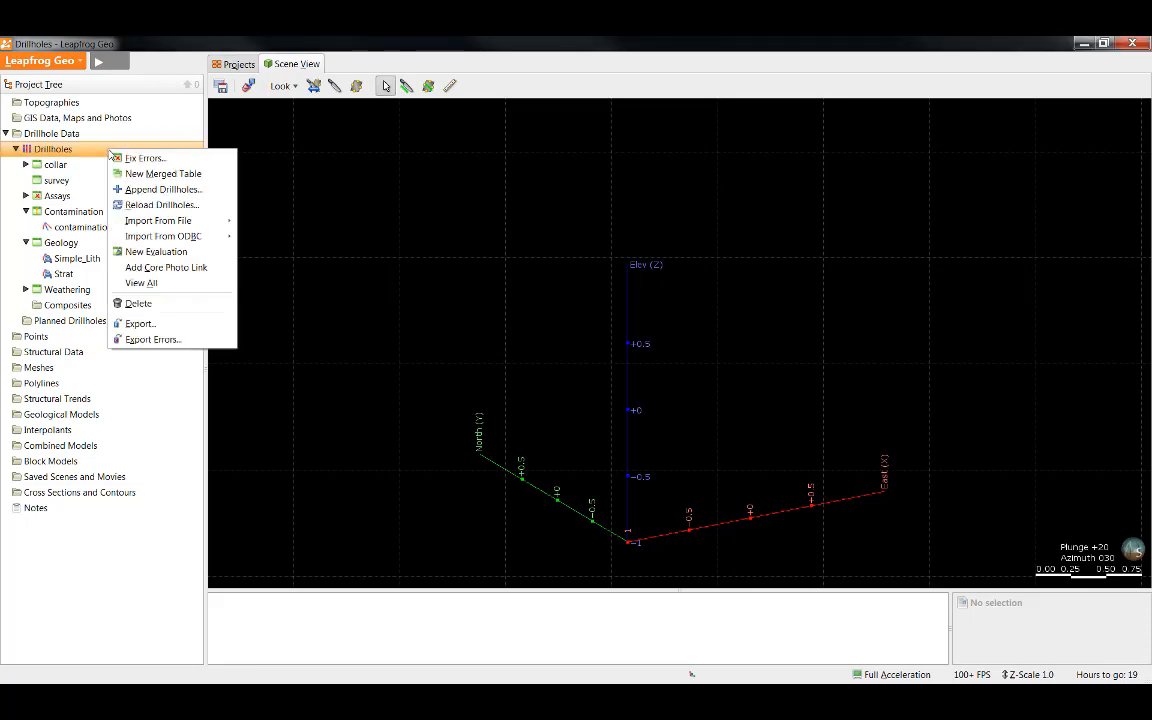
mouse_move(164, 189)
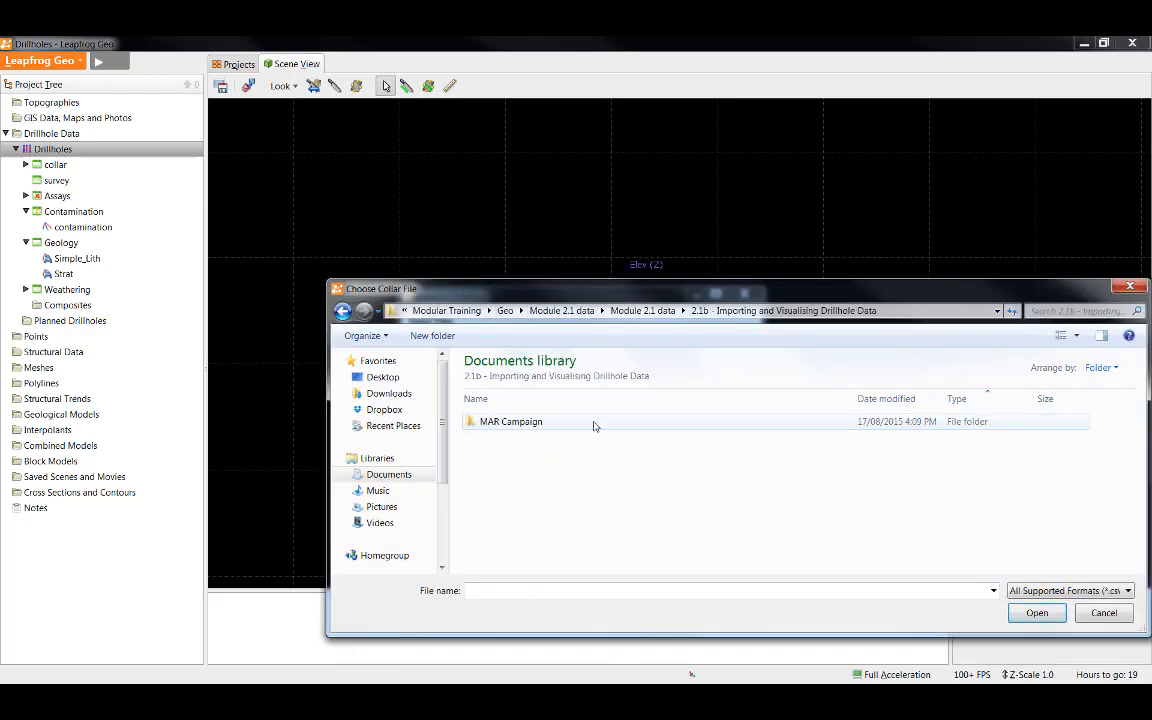
click(1037, 613)
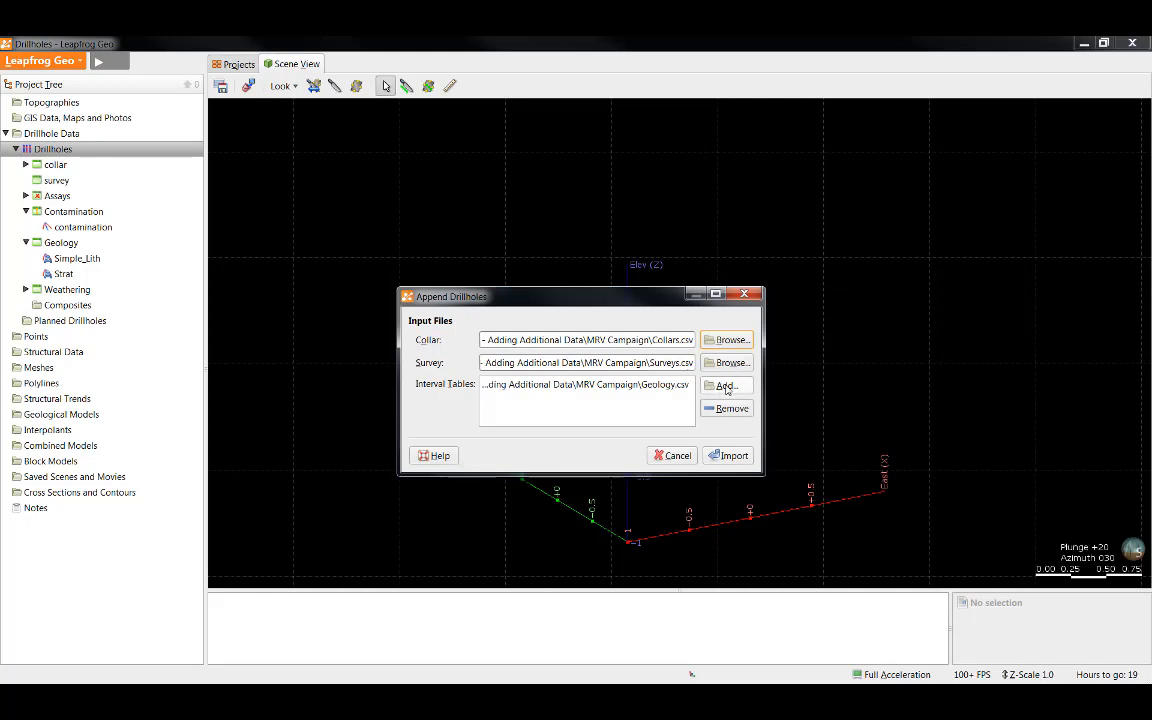
click(726, 385)
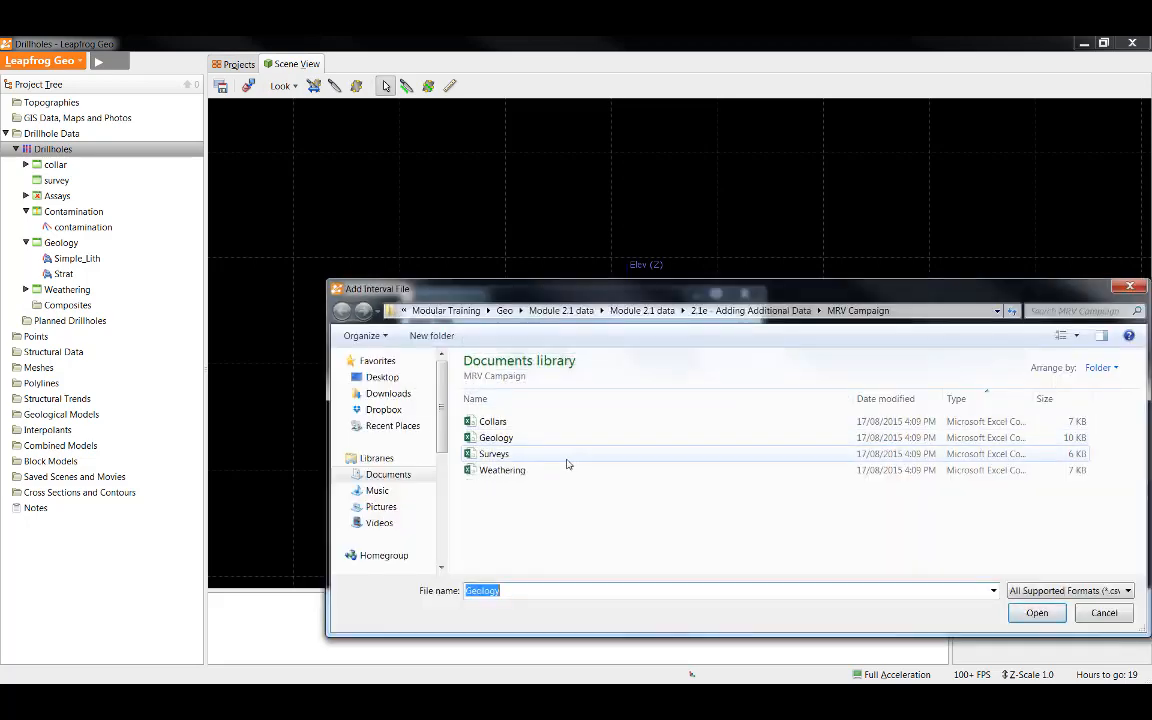
click(502, 470)
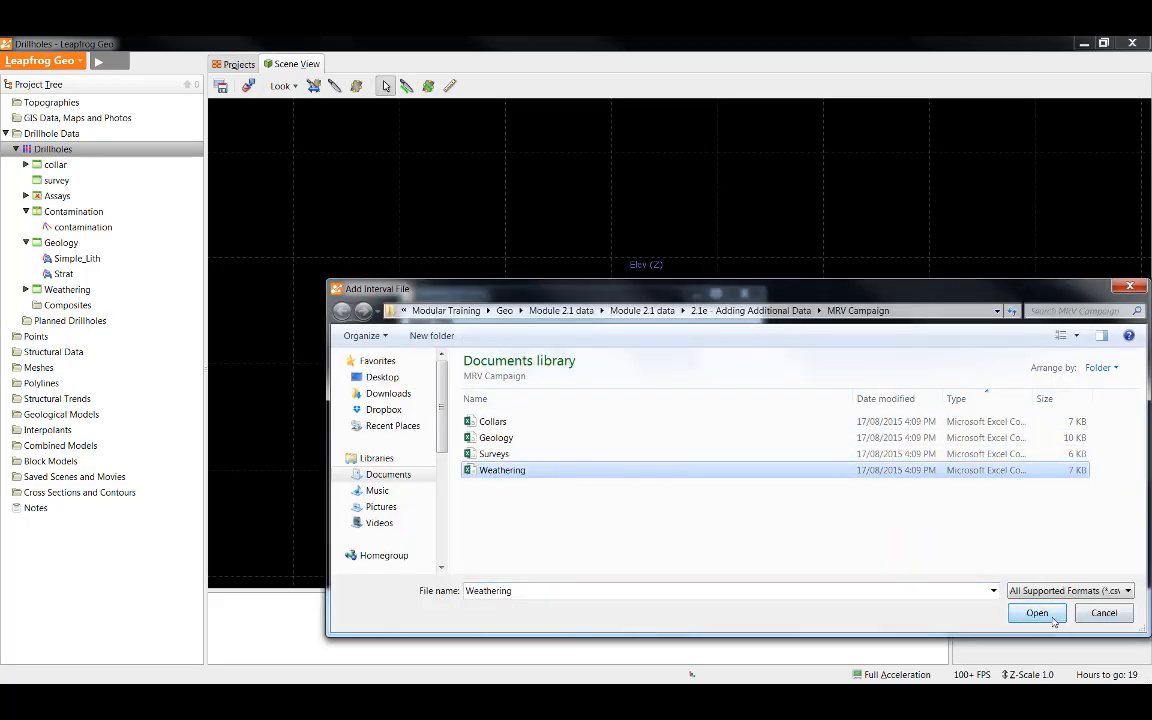
click(1033, 614)
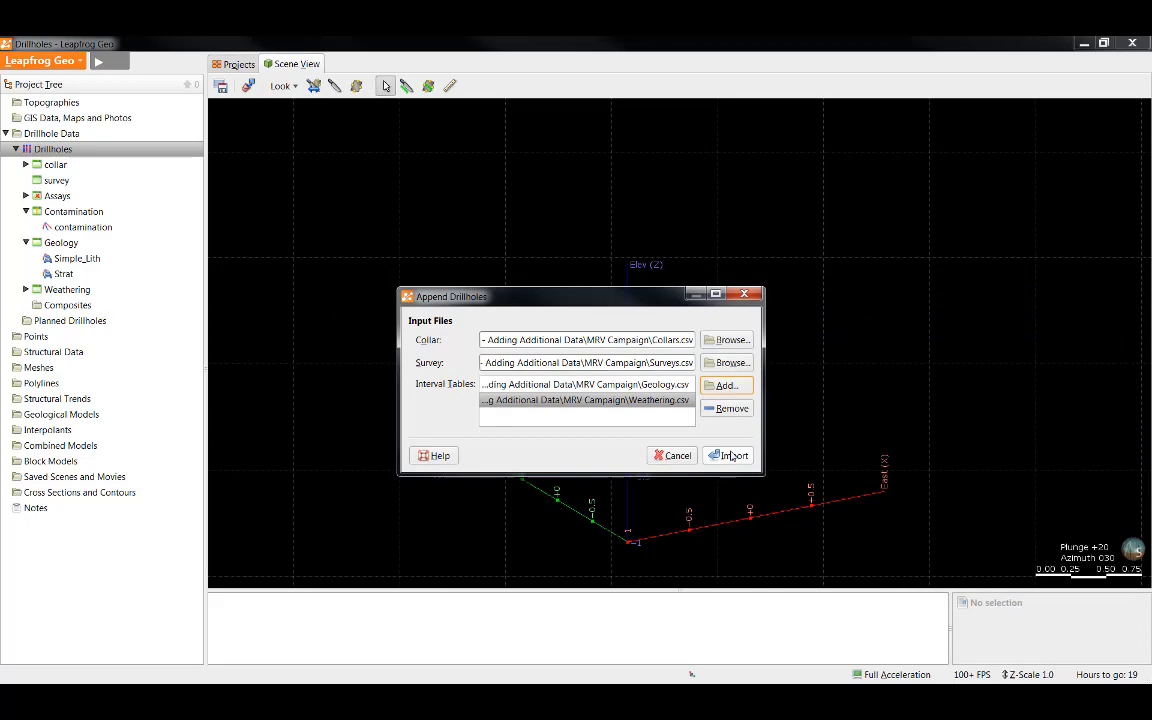
Step past the Collars and Surveys tables and finish appending on Weathering.
click(729, 455)
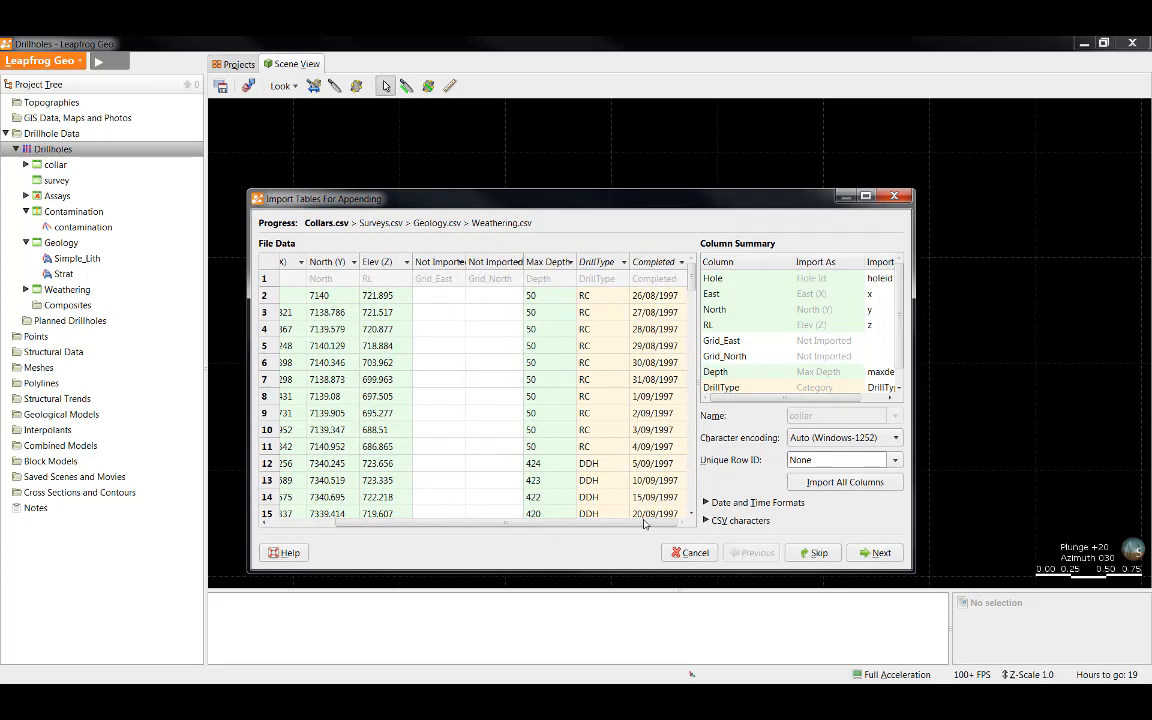
mouse_move(640, 526)
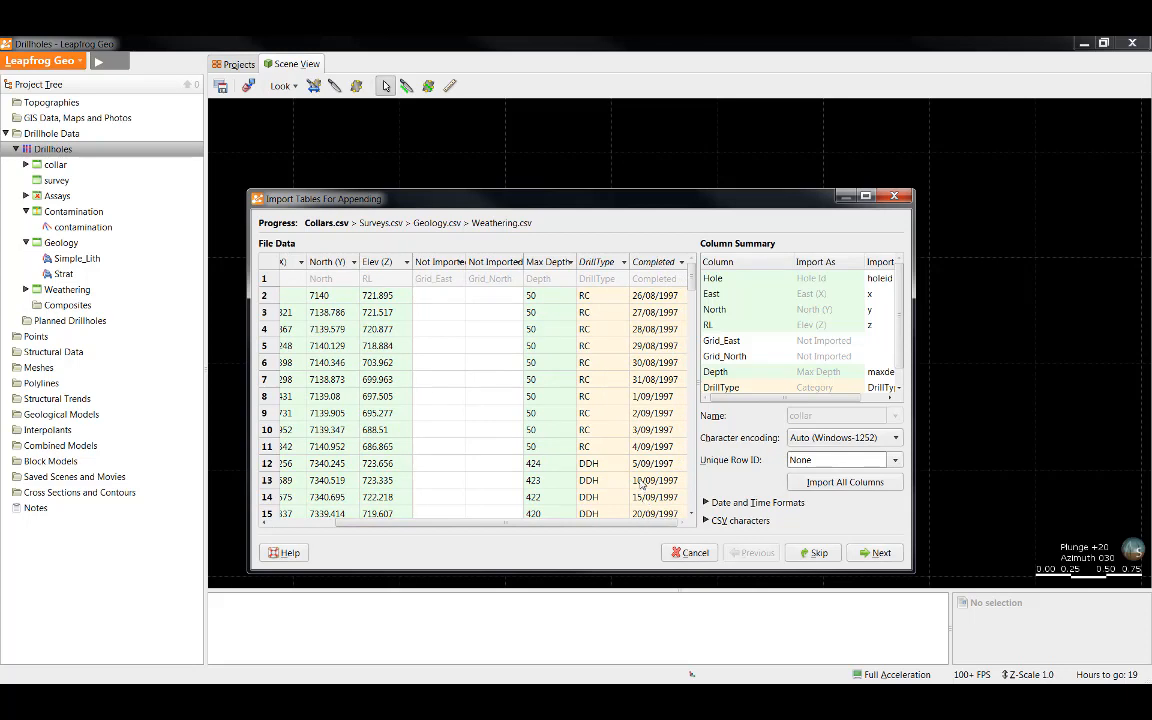
mouse_move(866, 557)
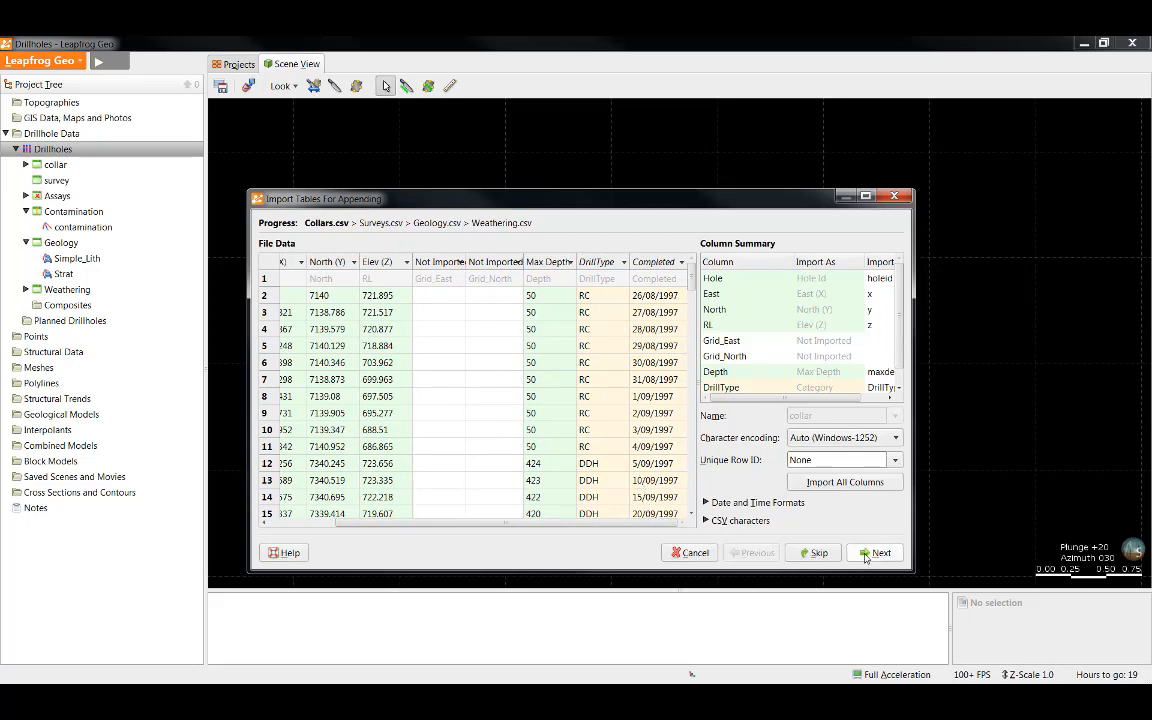
click(880, 553)
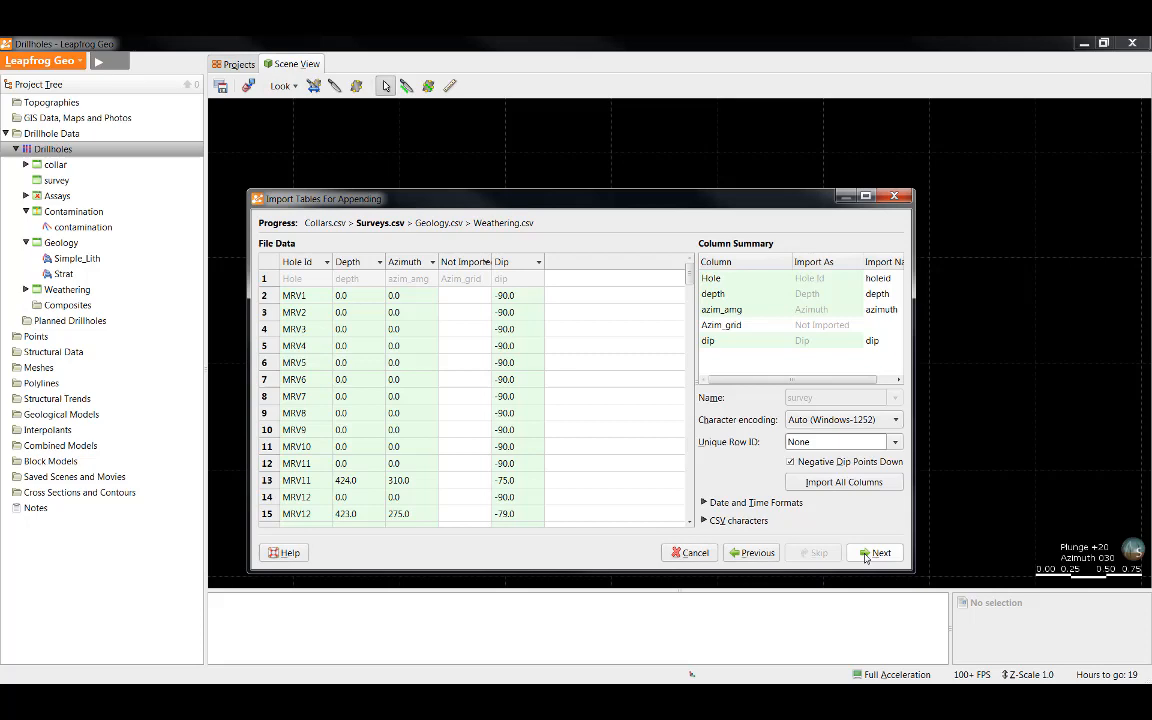
click(876, 552)
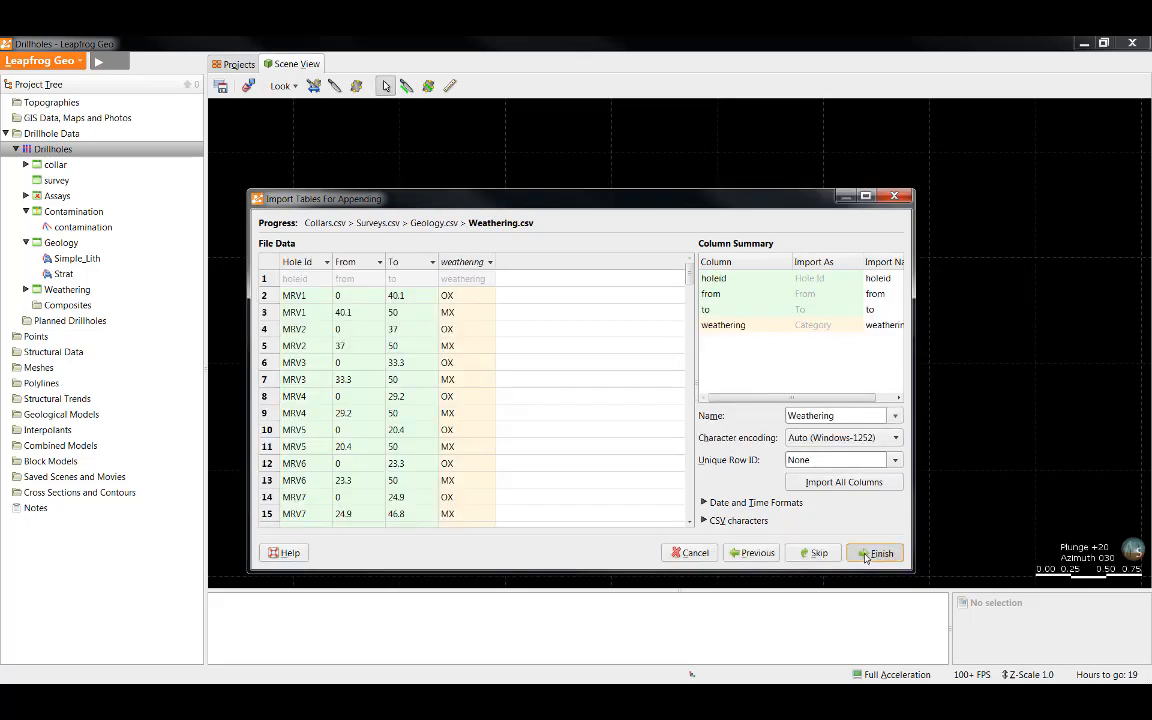
click(875, 552)
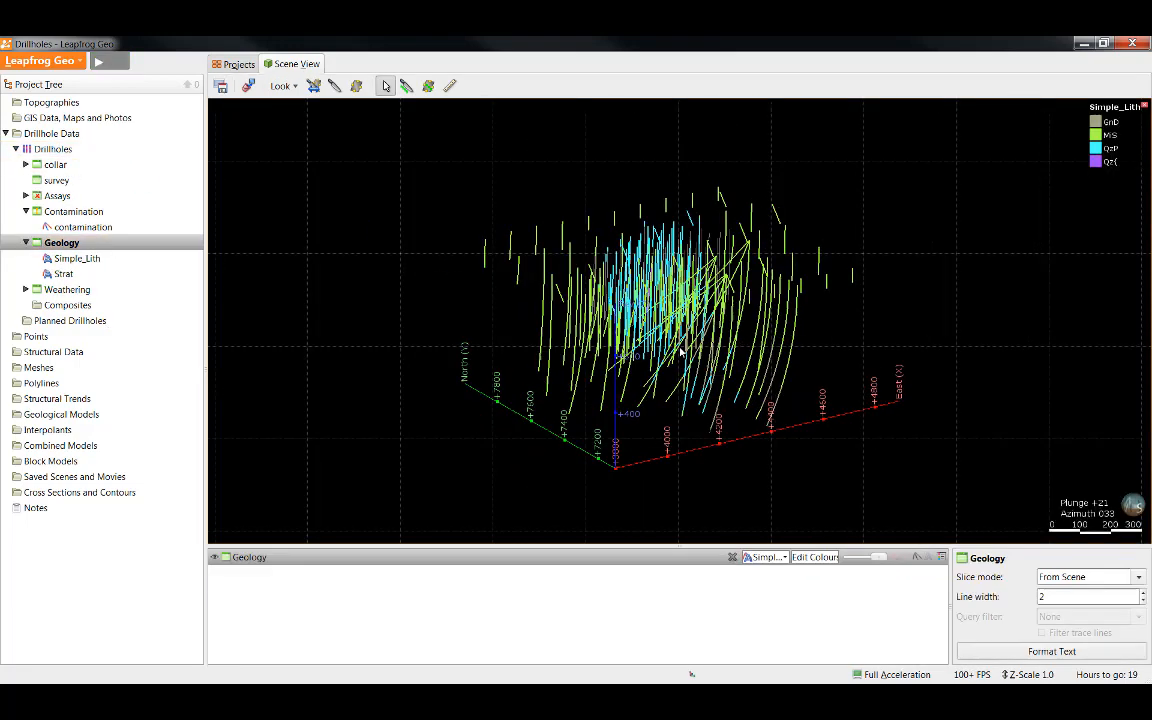
Orbit the geology-coloured drill traces, then bring up the Drillholes options again.
drag(680, 350, 670, 378)
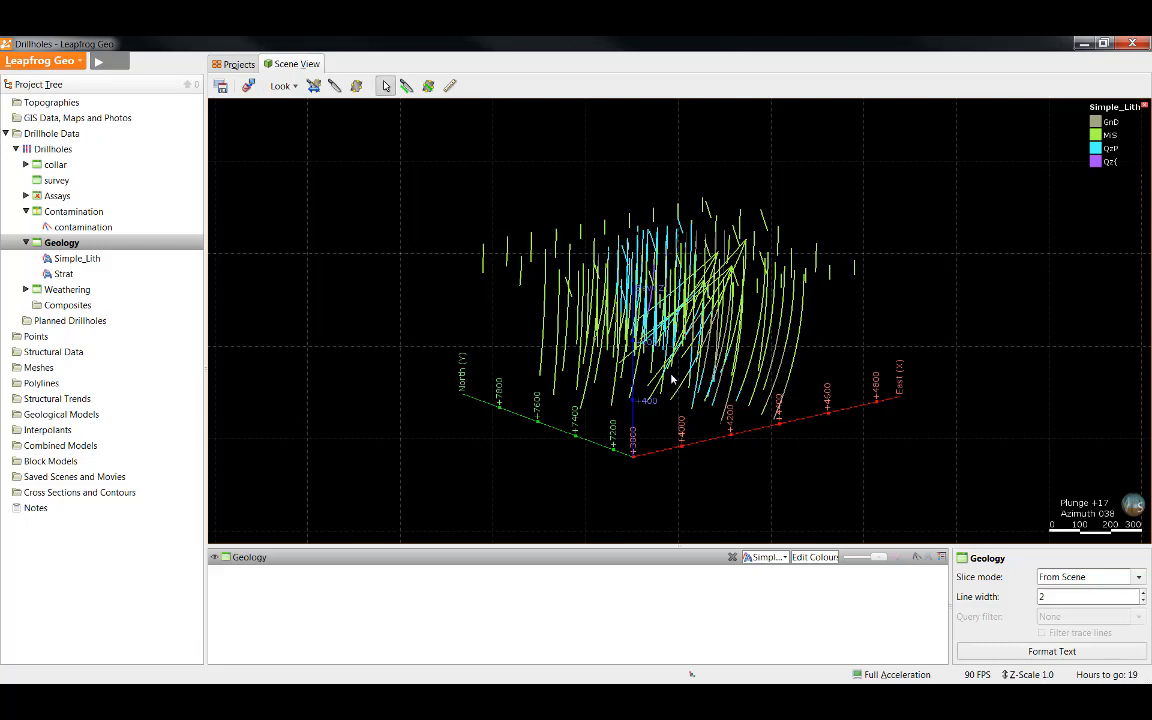
right_click(52, 148)
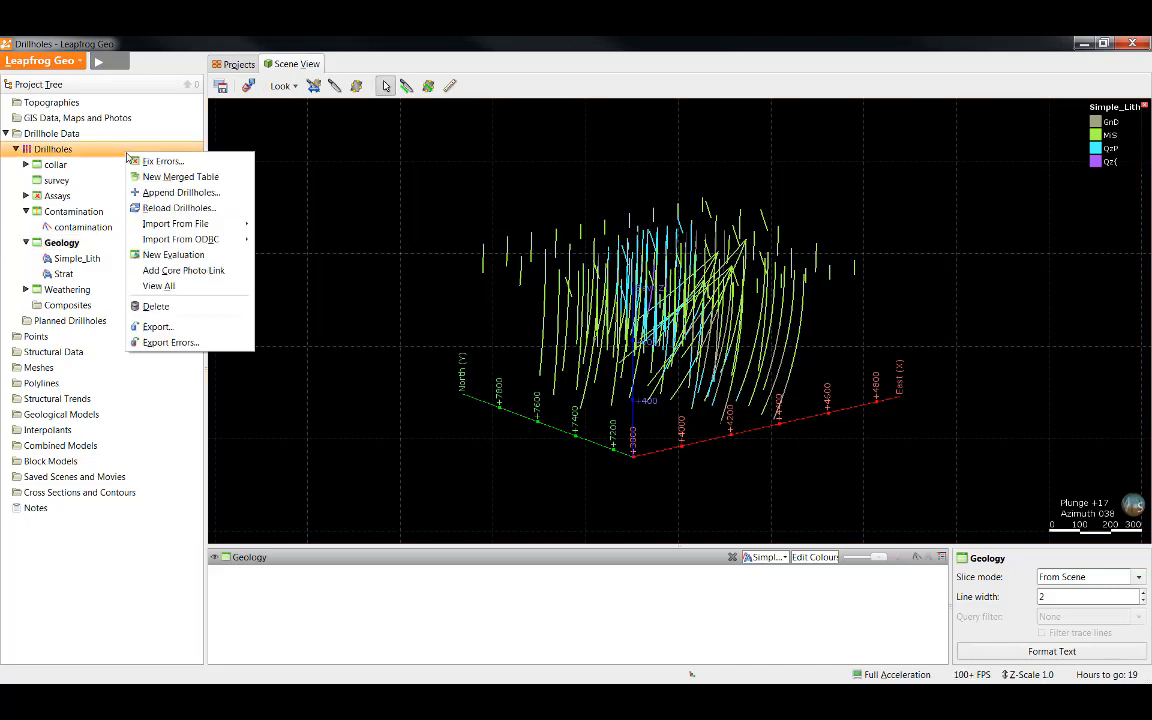
mouse_move(213, 210)
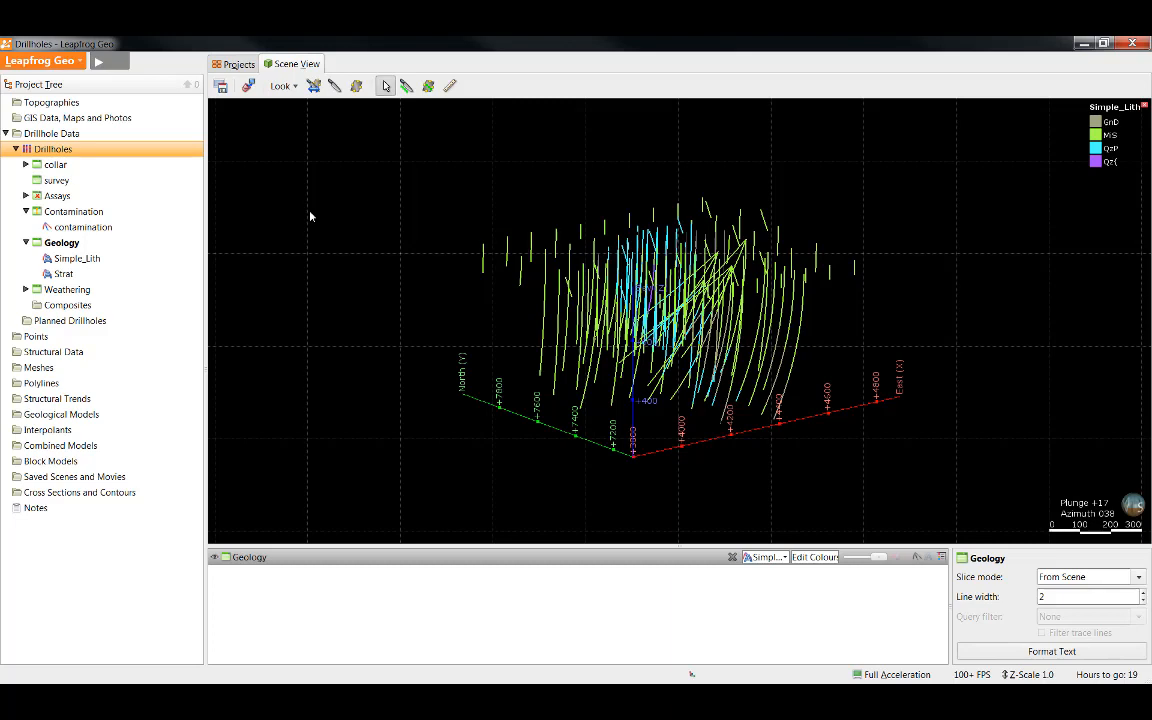
mouse_move(470, 336)
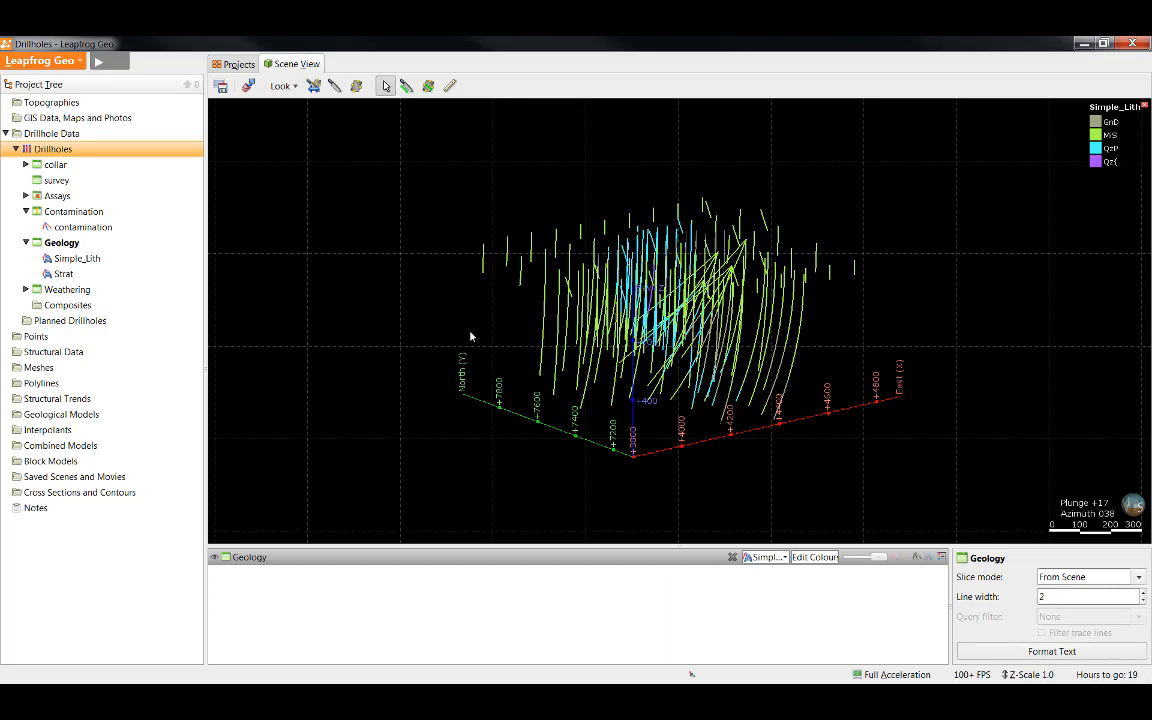
mouse_move(456, 333)
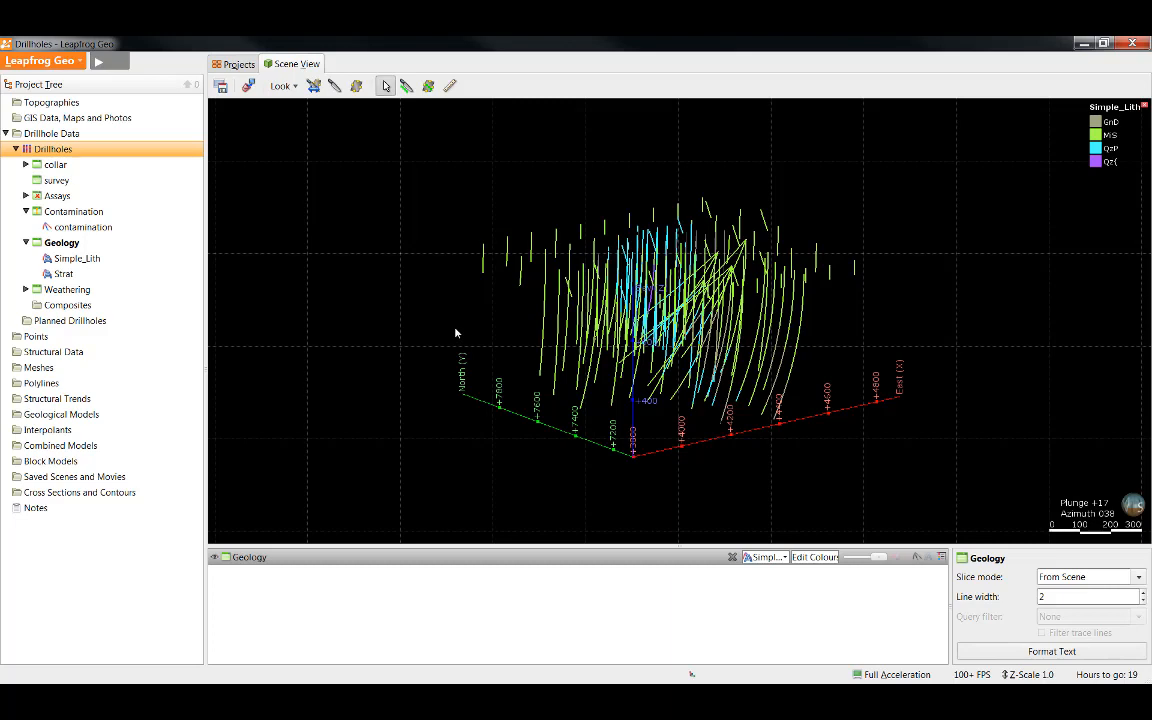
mouse_move(62, 227)
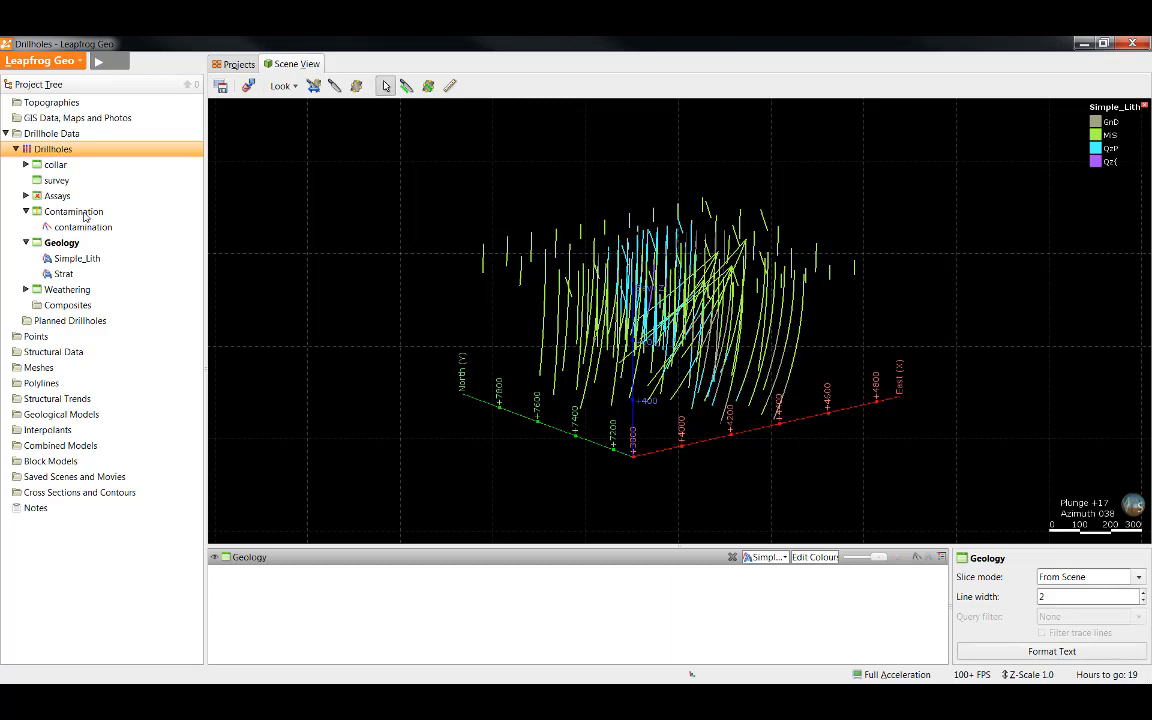
Begin importing a column into the Contamination table from the Contamination2 file.
right_click(73, 211)
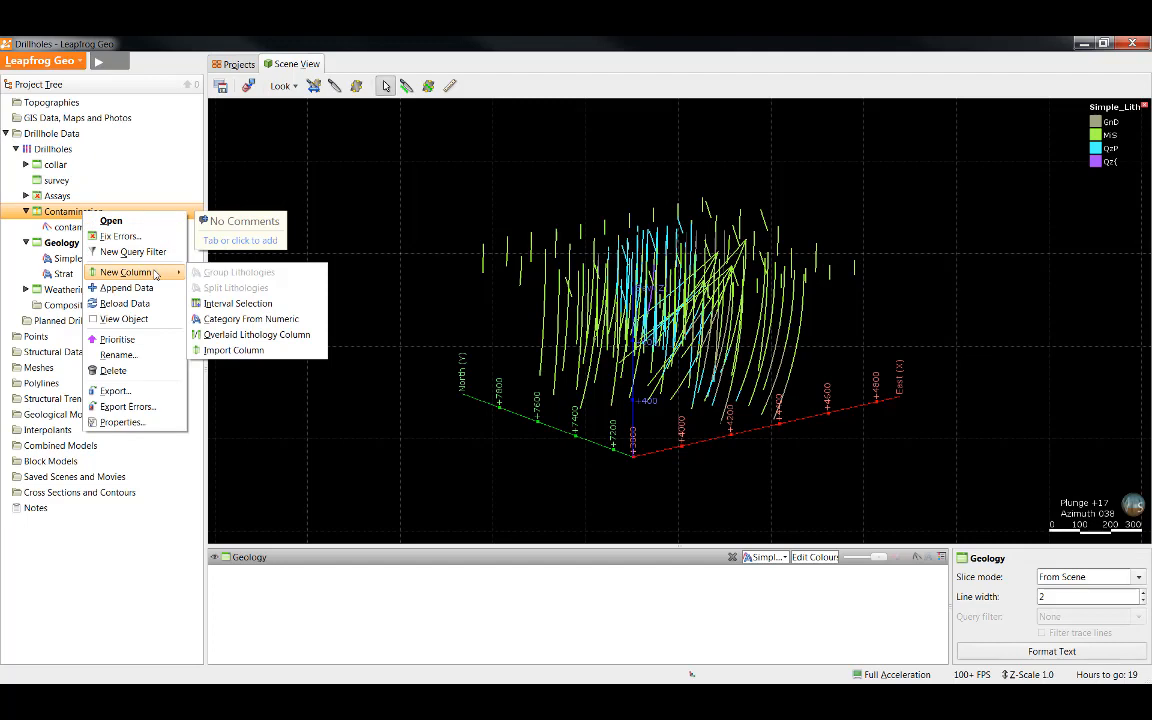
click(233, 349)
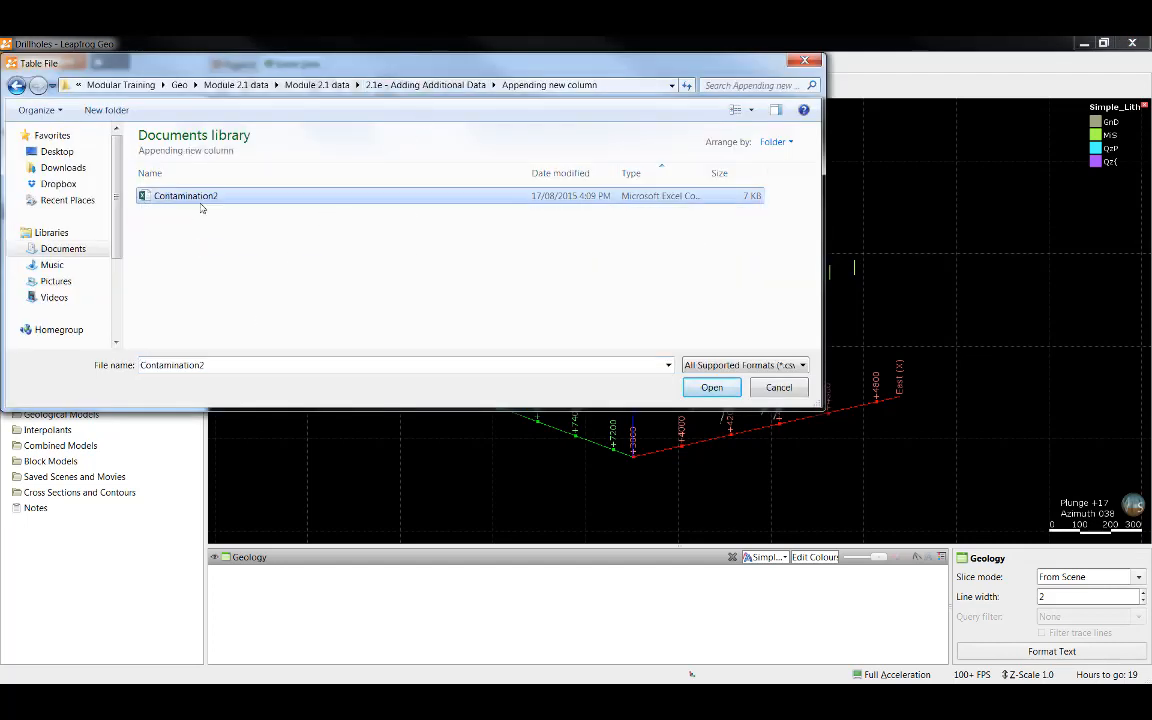
mouse_move(719, 426)
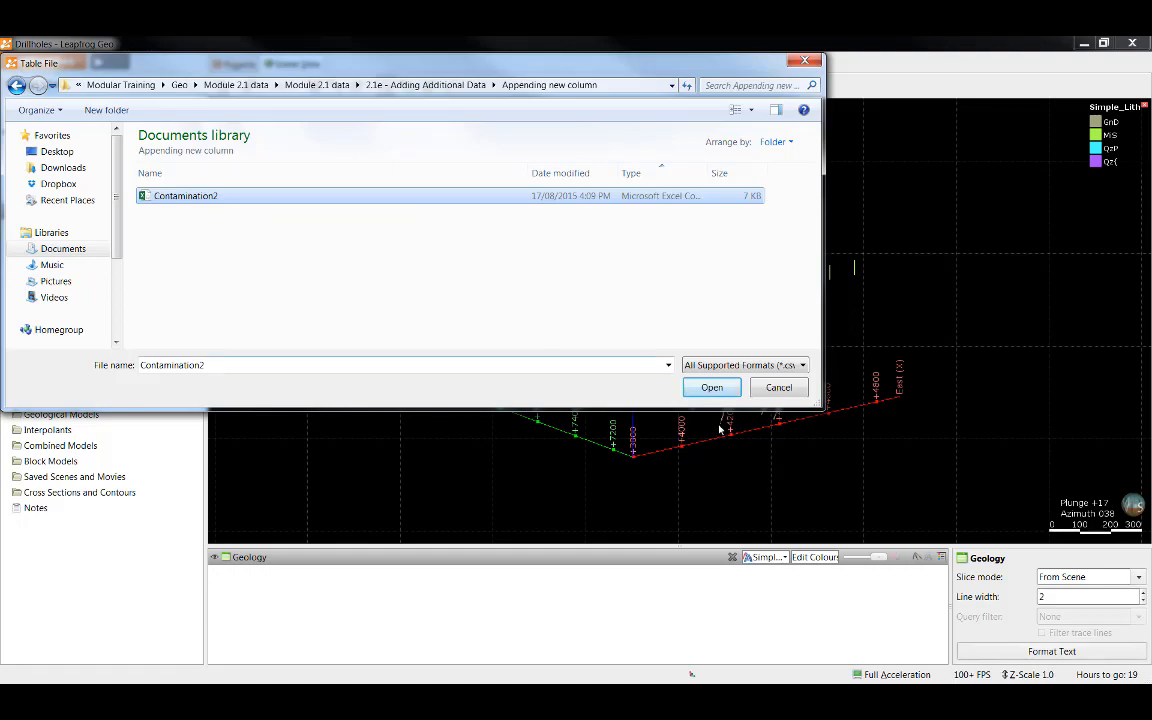
click(711, 387)
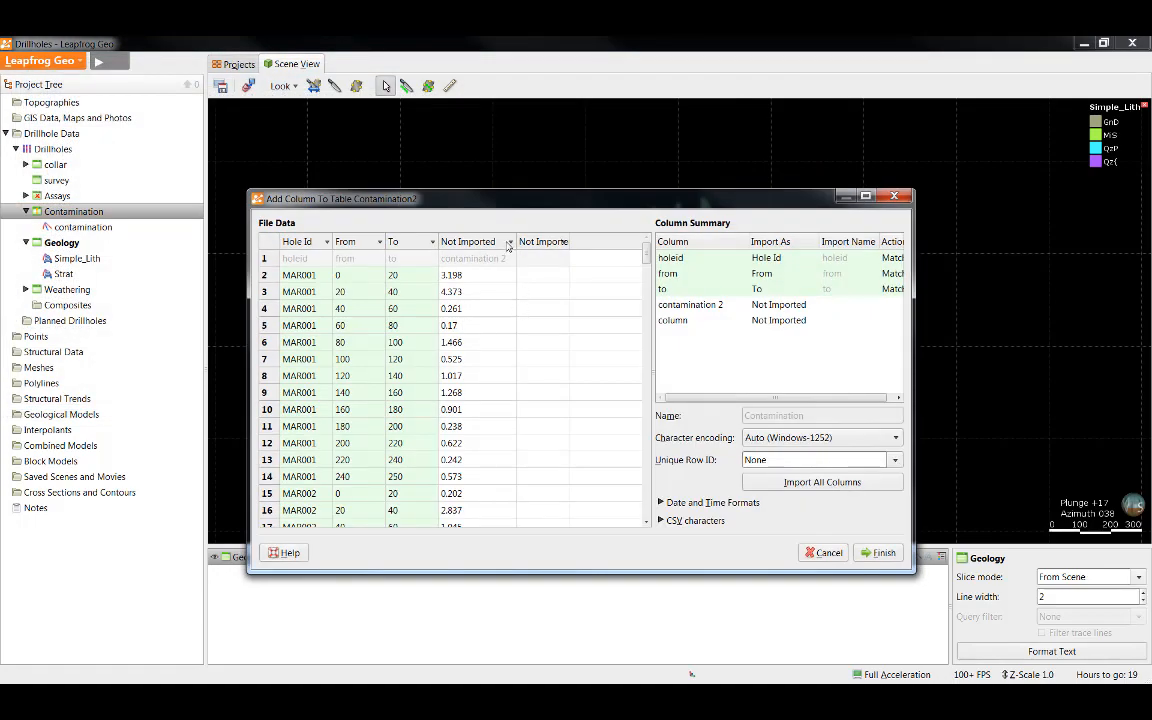
Import contamination 2 as Numeric, accept the name contamination_2, and finish.
click(814, 304)
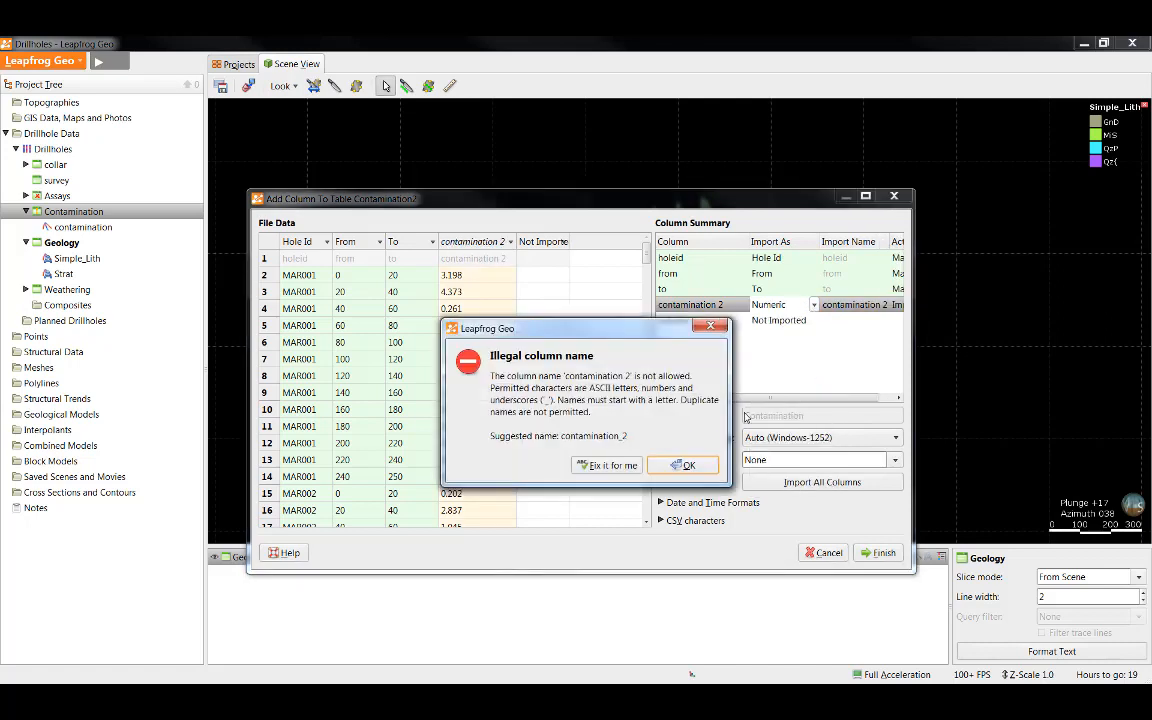
mouse_move(613, 470)
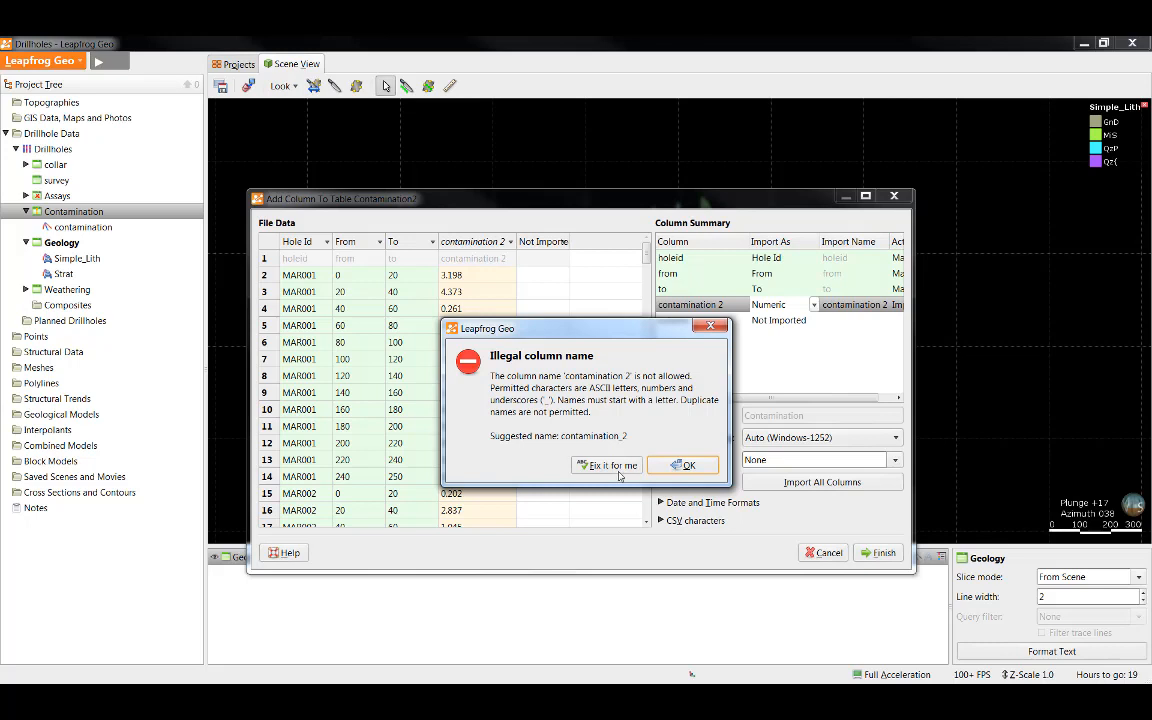
click(606, 465)
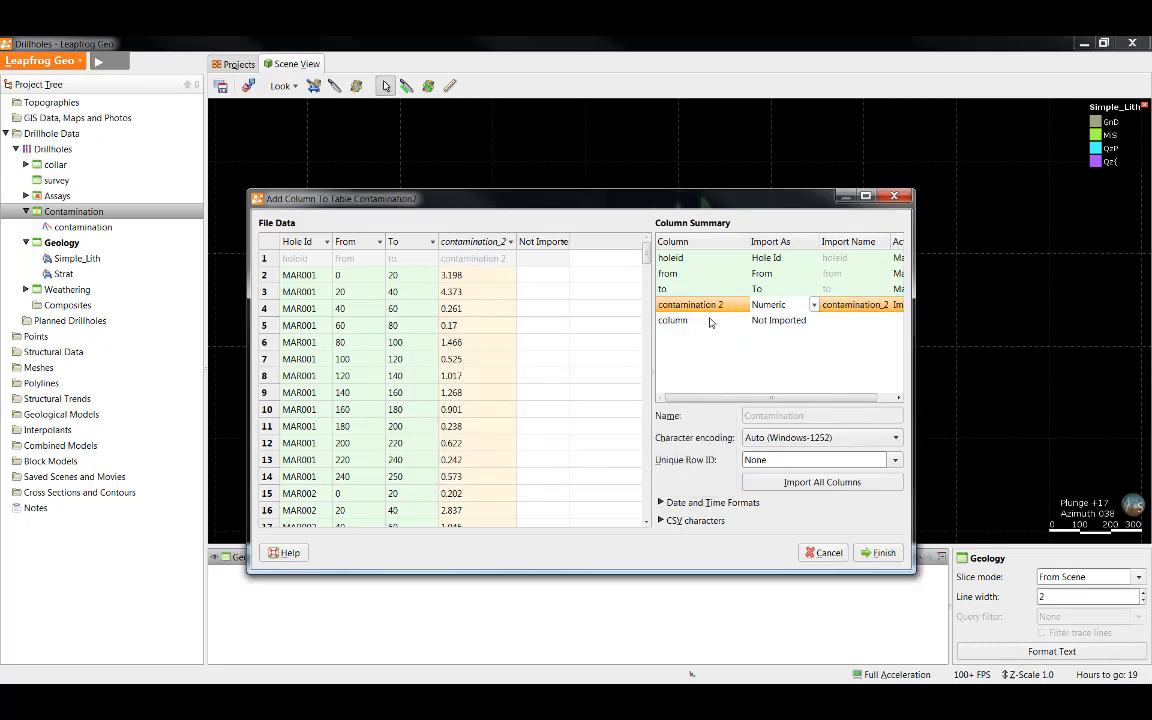
mouse_move(763, 335)
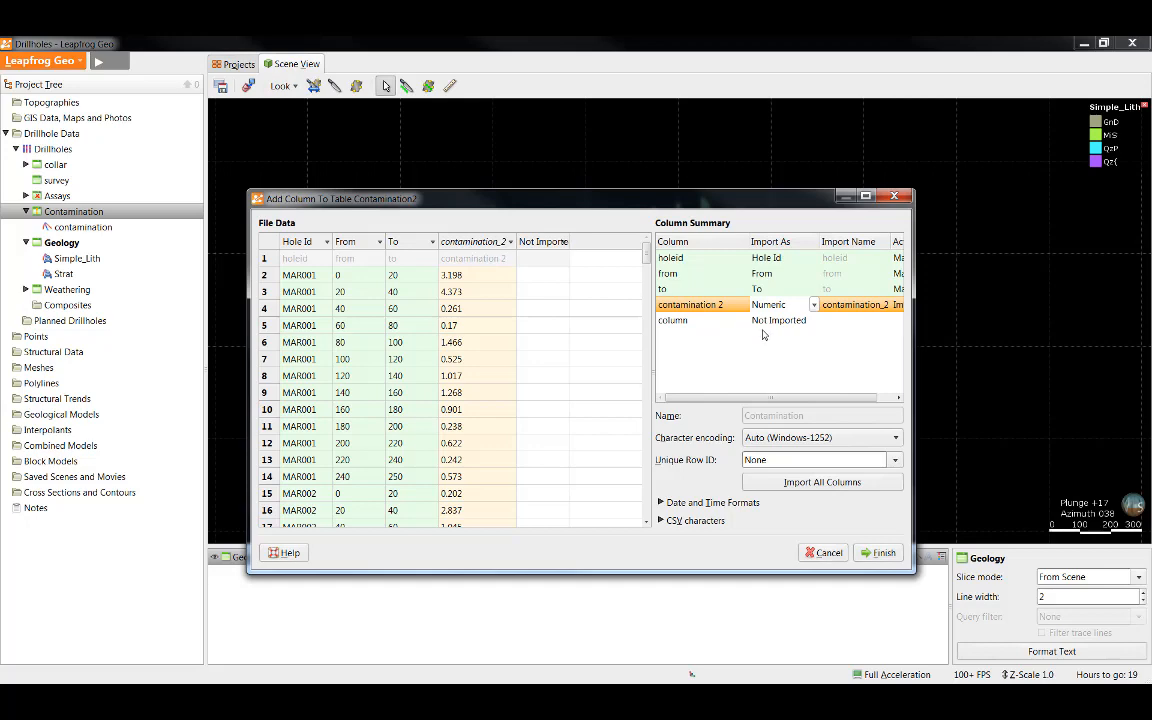
click(878, 552)
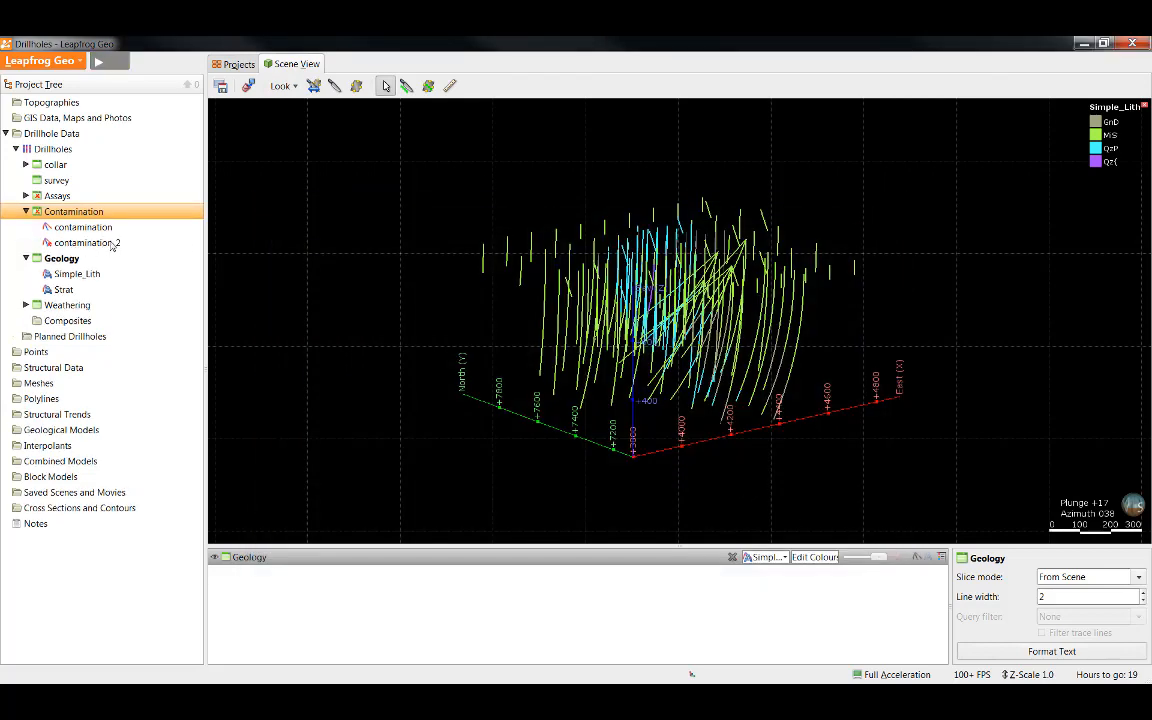
double_click(72, 211)
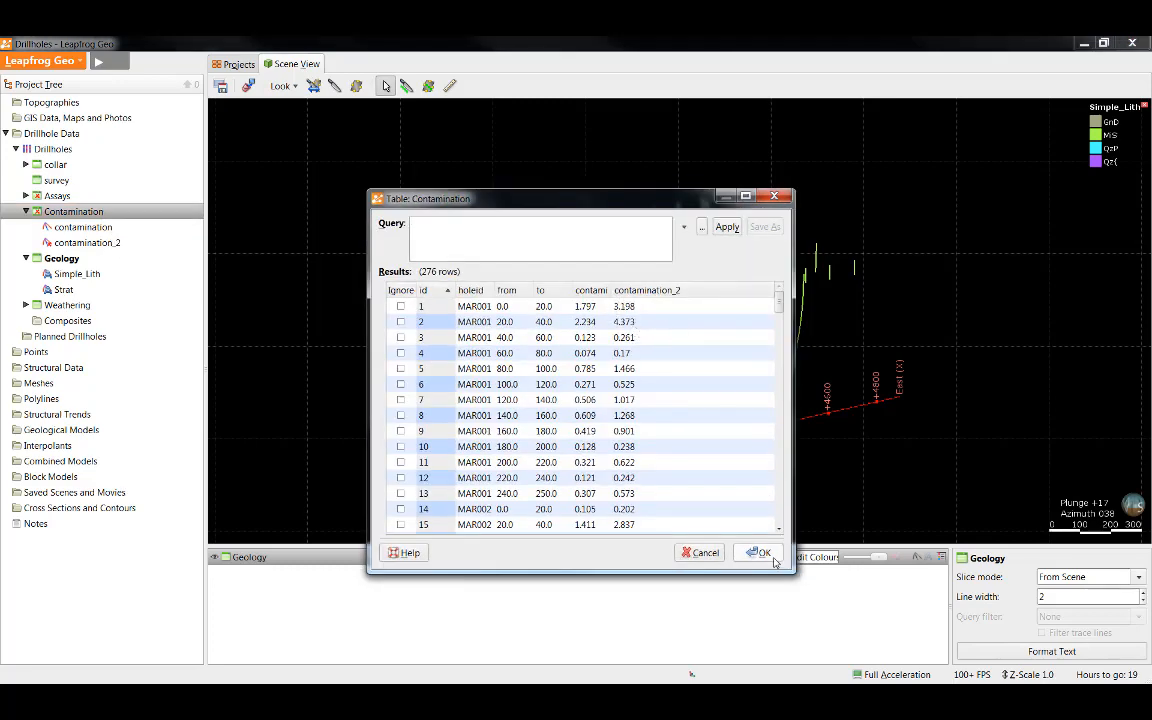
click(759, 553)
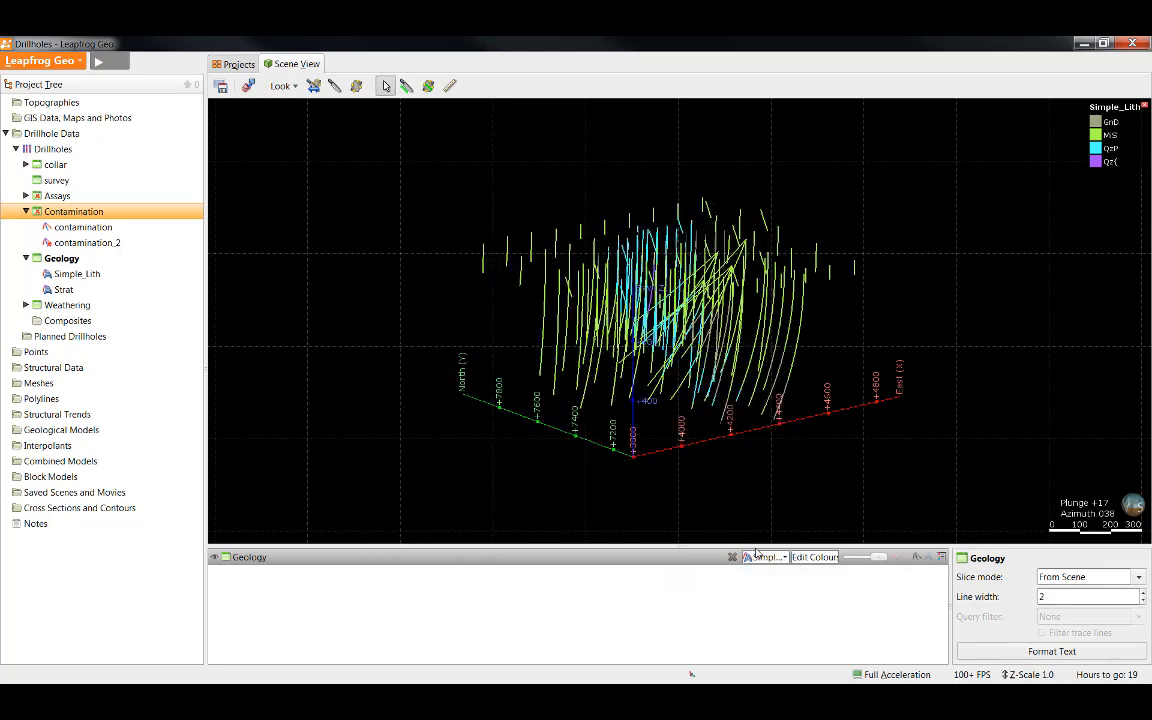